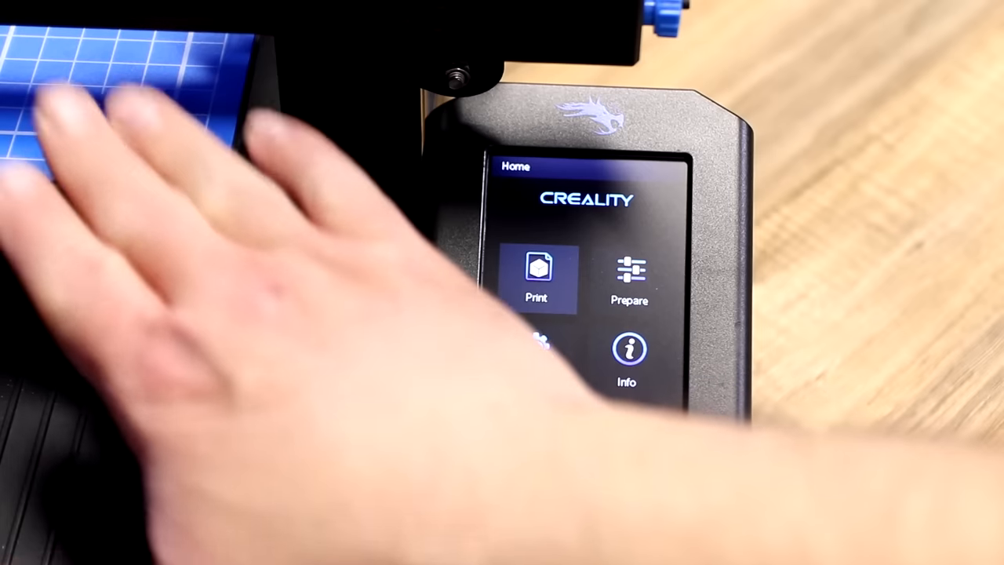
- Start printing Xmastree75.gcode and open its Tune menu with speed, temperatures, fan and Z-offset
left_click(537, 279)
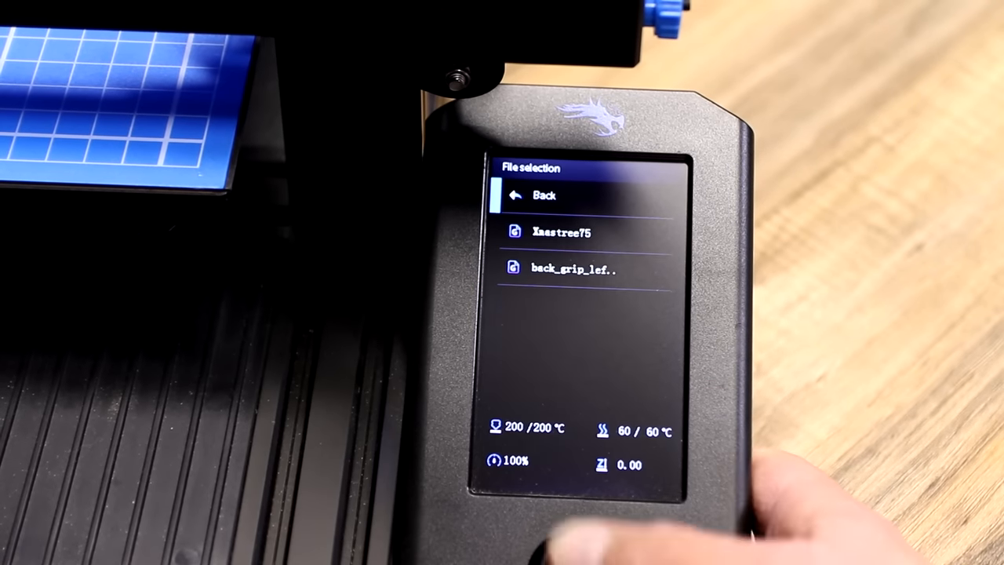
left_click(562, 231)
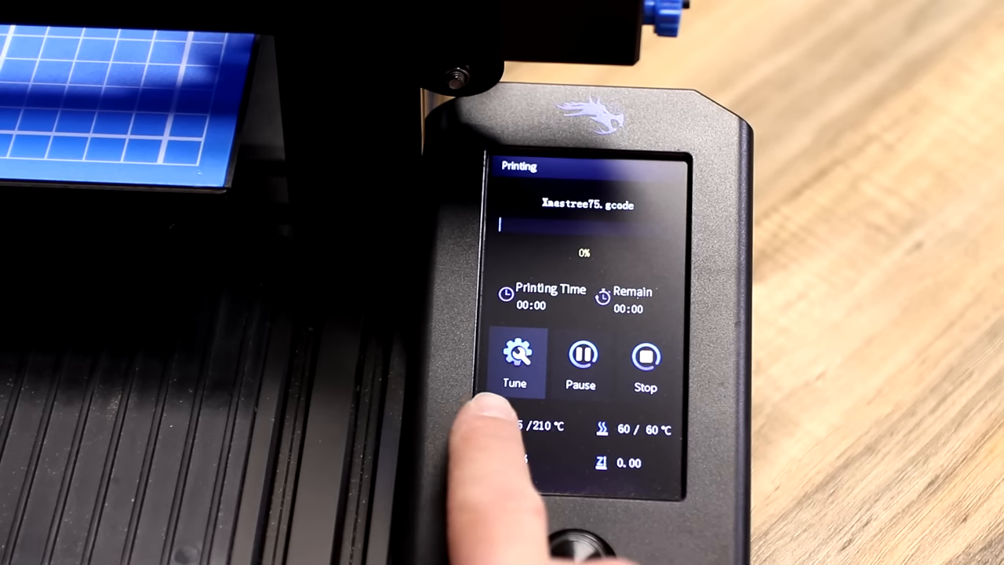
left_click(516, 361)
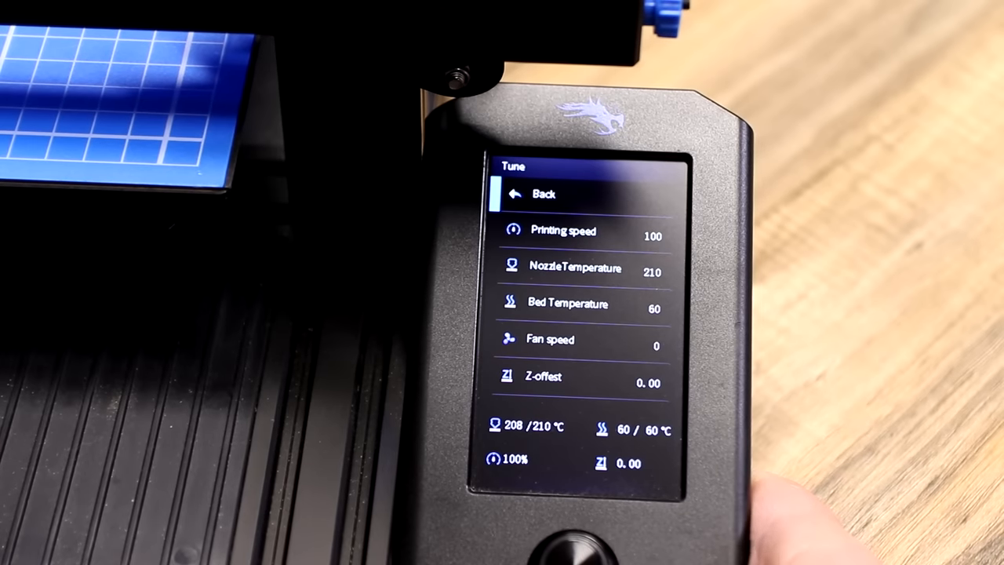